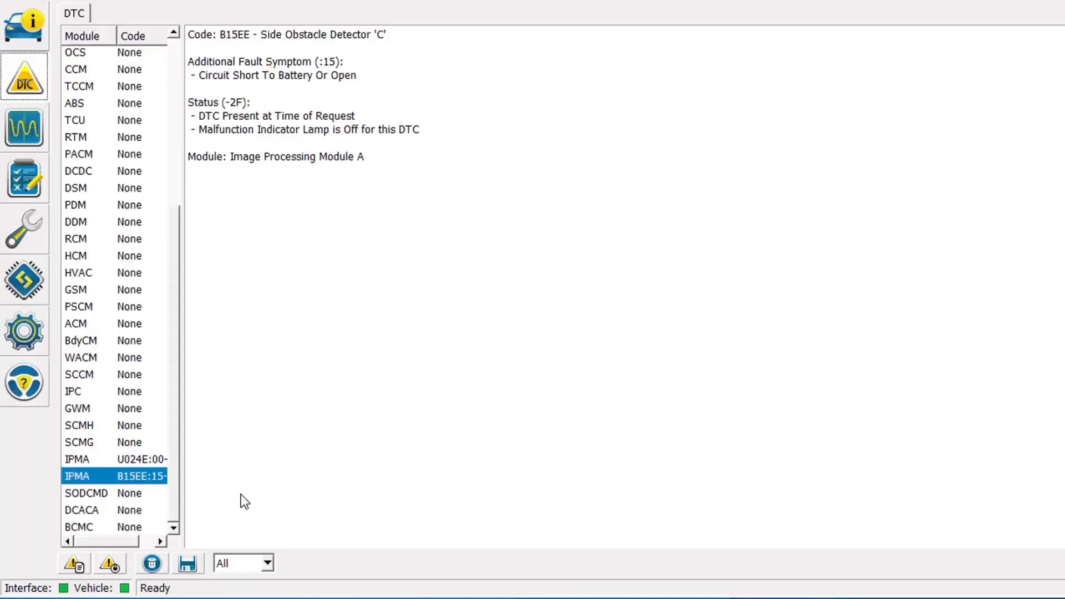
# - Filter the DTC list to the IPMA module and request clearing its codes
pyautogui.click(267, 564)
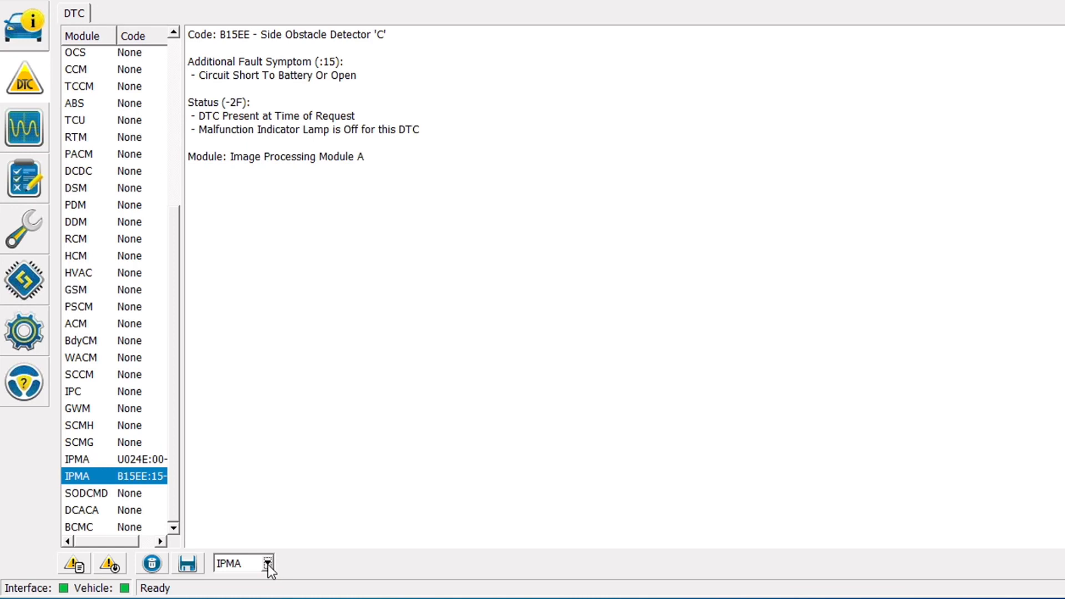
pyautogui.click(109, 563)
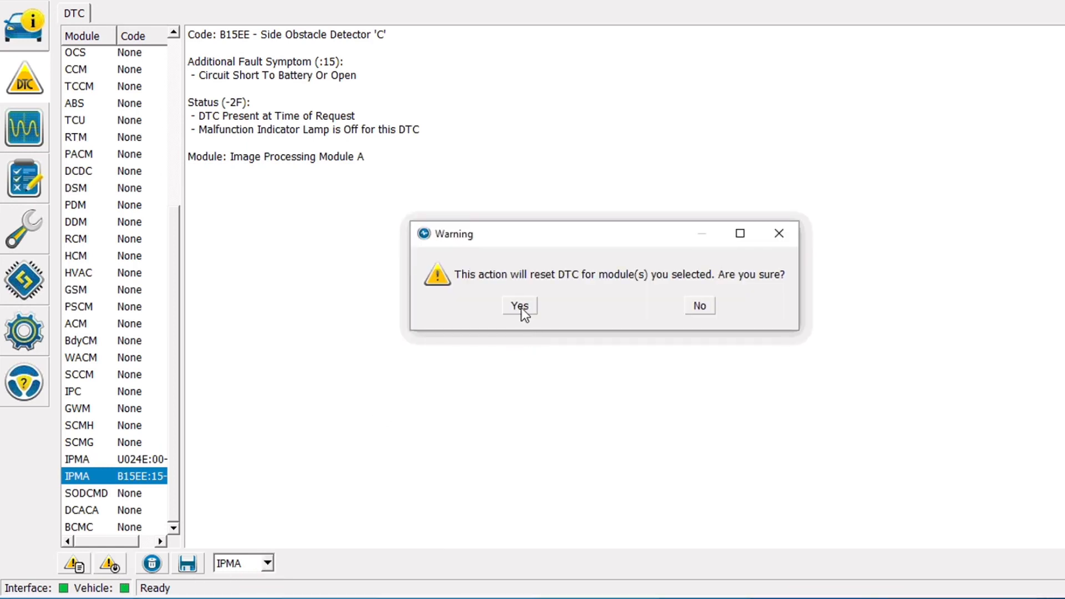
# - Confirm the IPMA reset and acknowledge the ignition-cycle prompt to re-read codes
pyautogui.click(519, 305)
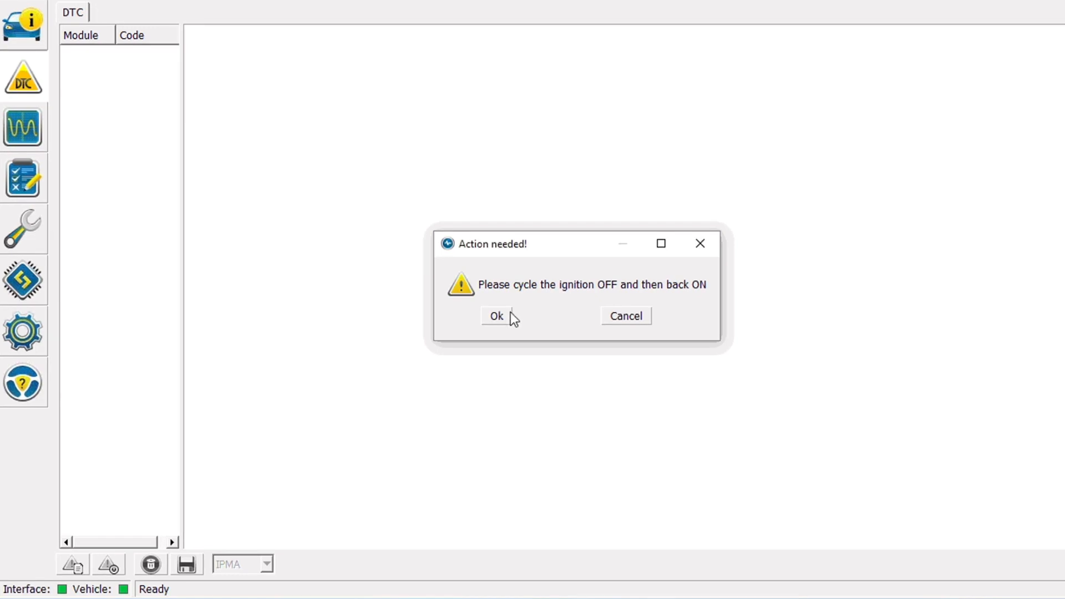
pyautogui.click(496, 317)
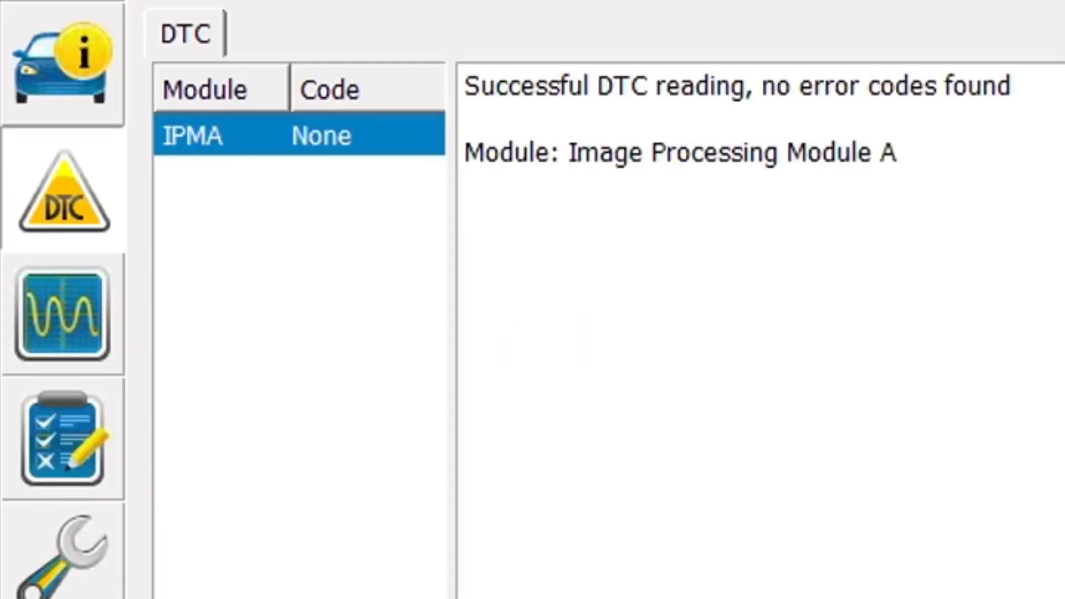